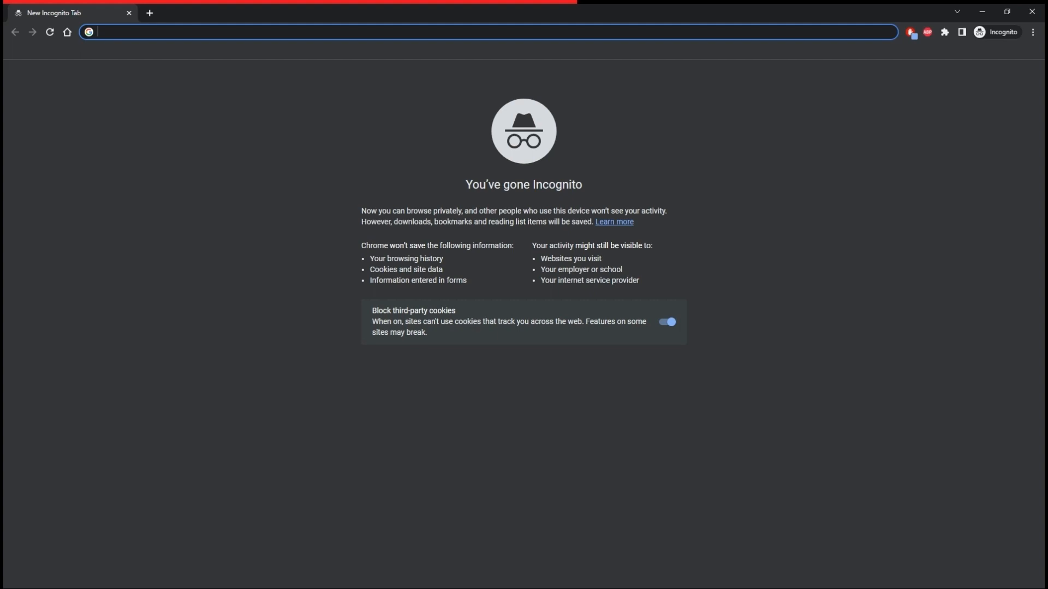
{"action": "mouse_move", "coordinate": [180, 35]}
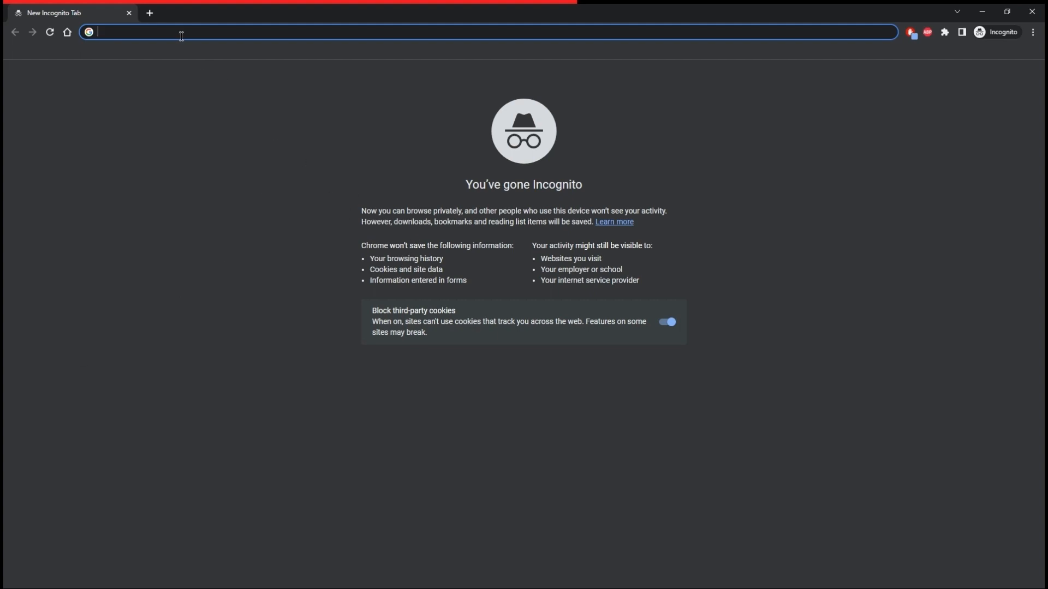
- Load adobe.com/sensei/generative-ai/firefly.html in the incognito Chrome window
{"action": "type", "text": "adobe.com/sensei/generative-ai/firefly.html"}
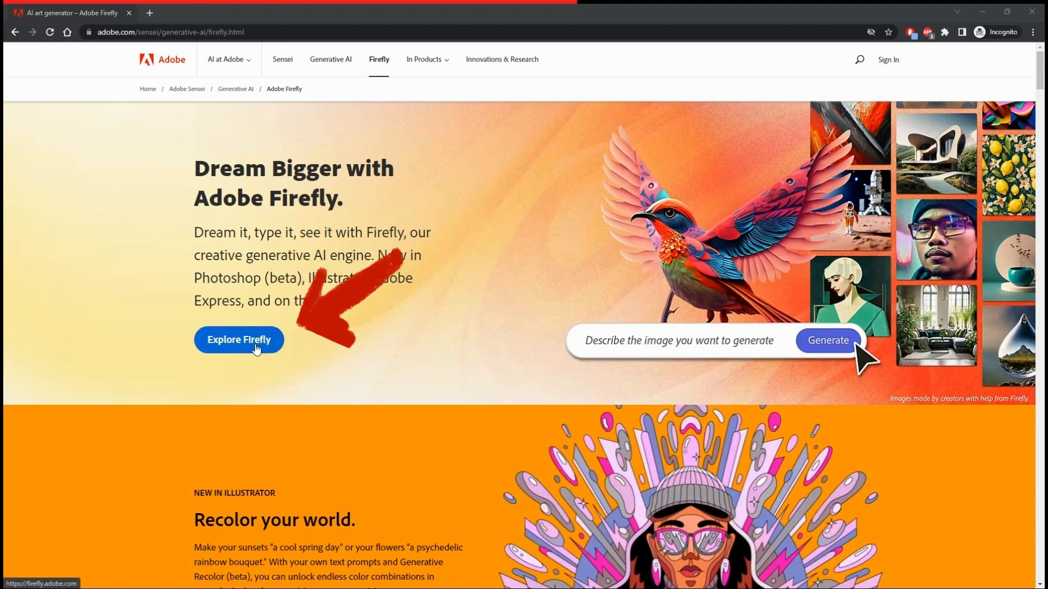
- Go to the Firefly web app and sign in with the 'official@' account email
{"action": "left_click", "coordinate": [239, 339]}
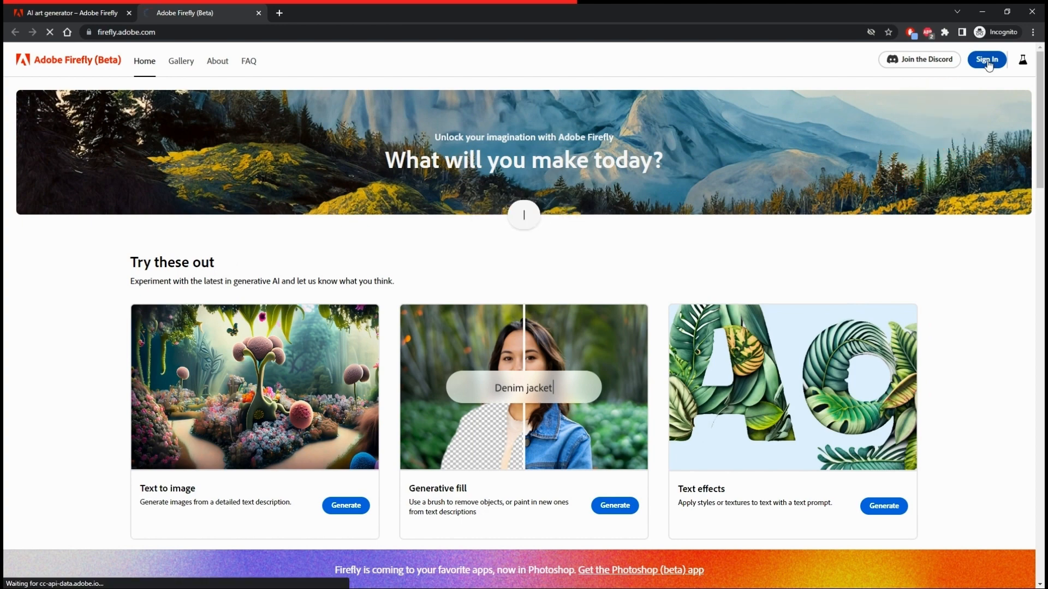
{"action": "left_click", "coordinate": [987, 59]}
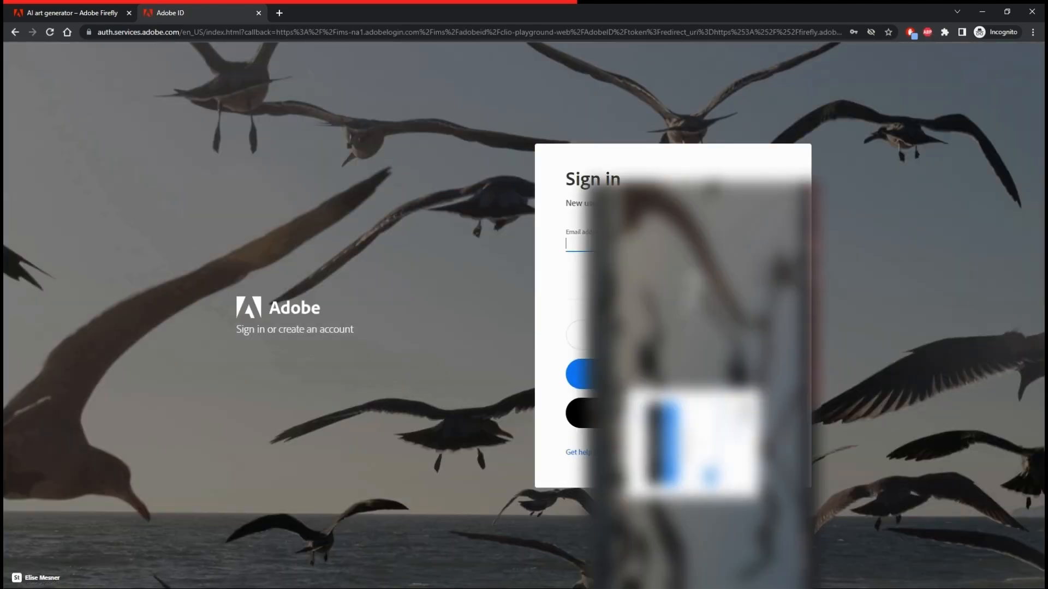
{"action": "type", "text": "official@"}
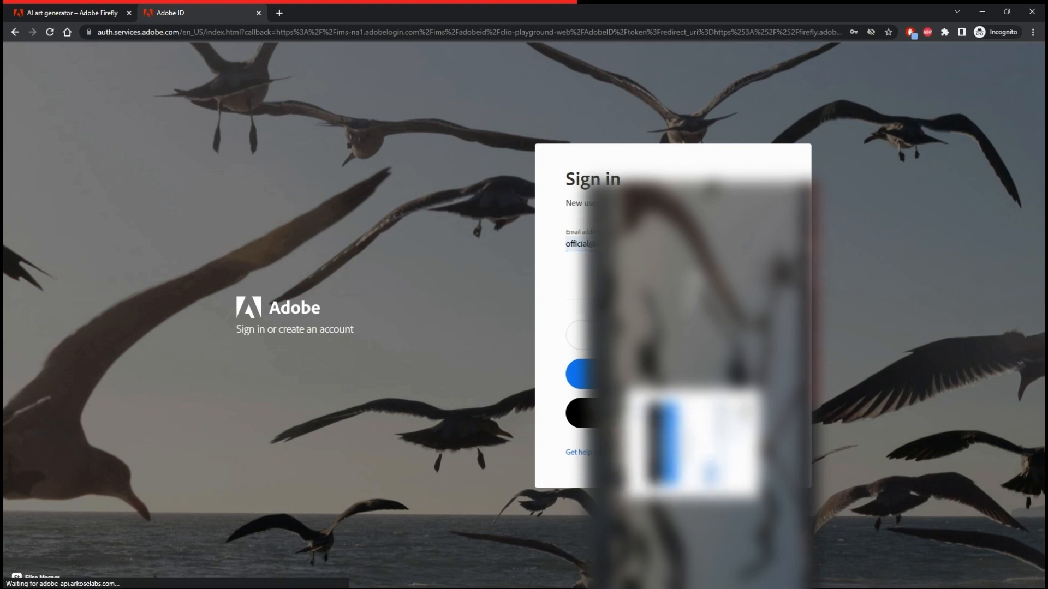
{"action": "left_click", "coordinate": [582, 380]}
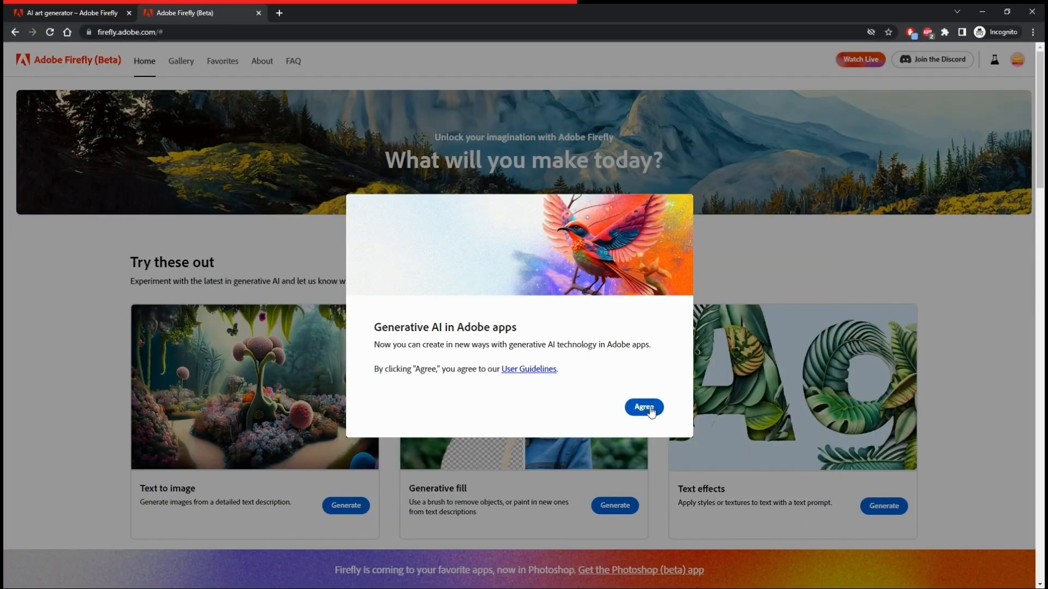
- Agree to the generative AI user guidelines and launch the Generative fill tool
{"action": "left_click", "coordinate": [644, 407]}
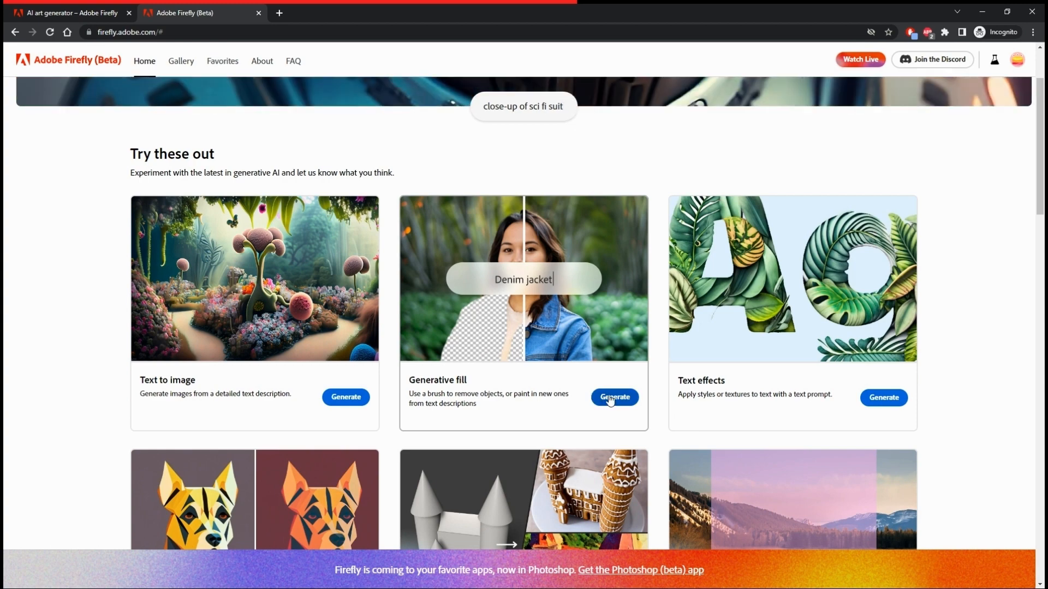
{"action": "left_click", "coordinate": [614, 397]}
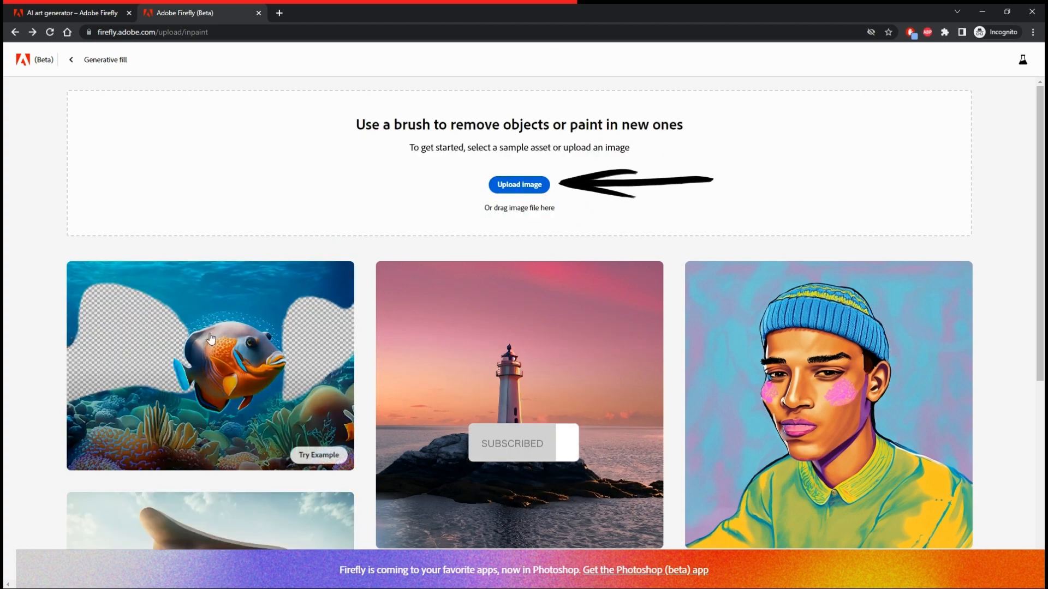
- Open the underwater fish sample and brush away a patch of upper-left water
{"action": "left_click", "coordinate": [318, 454]}
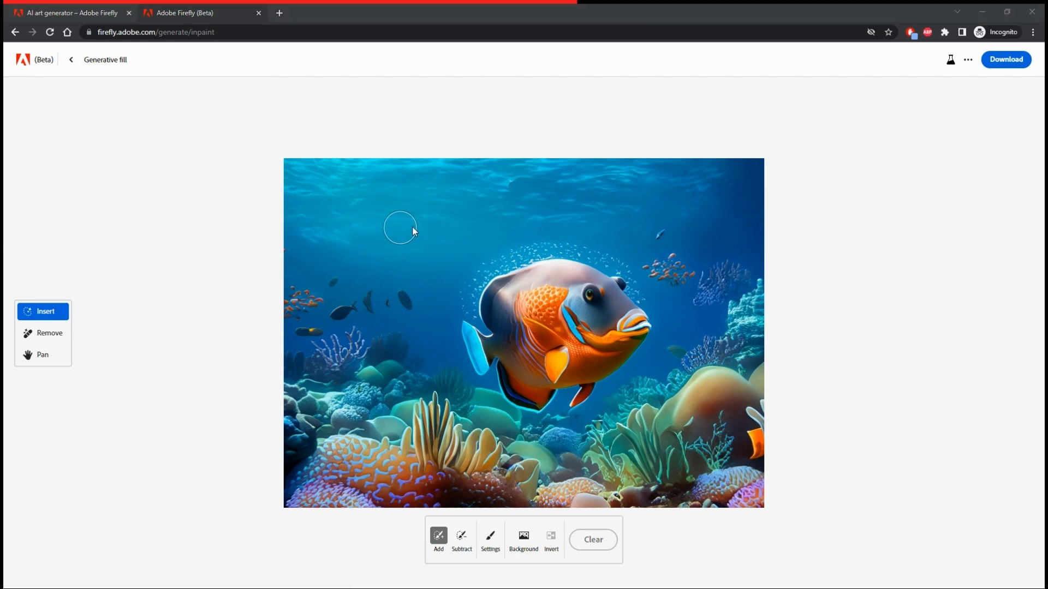
{"action": "left_click_drag", "start_coordinate": [400, 225], "coordinate": [485, 226]}
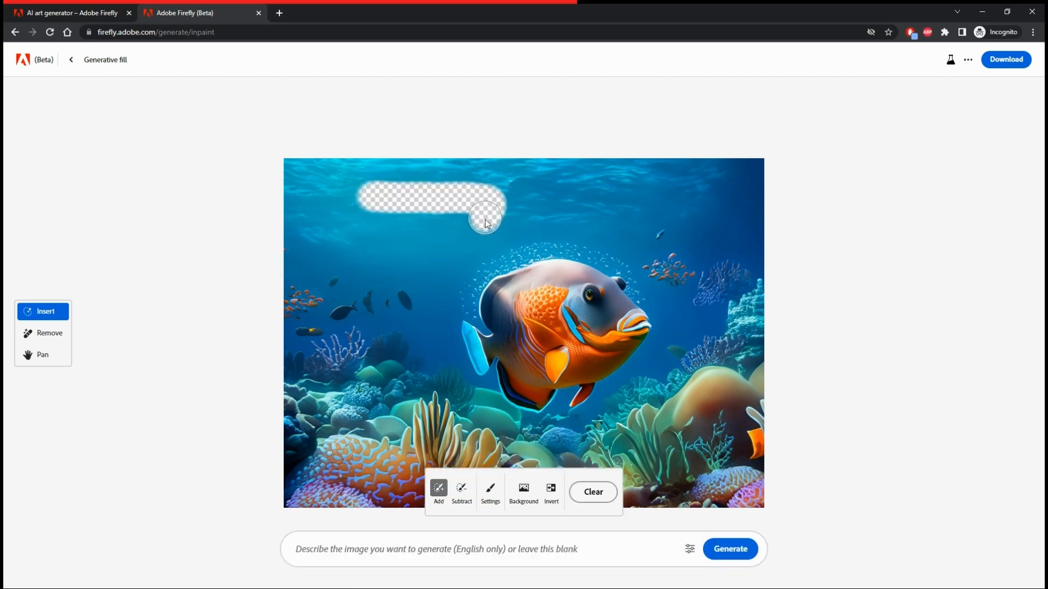
{"action": "left_click_drag", "start_coordinate": [486, 222], "coordinate": [428, 237]}
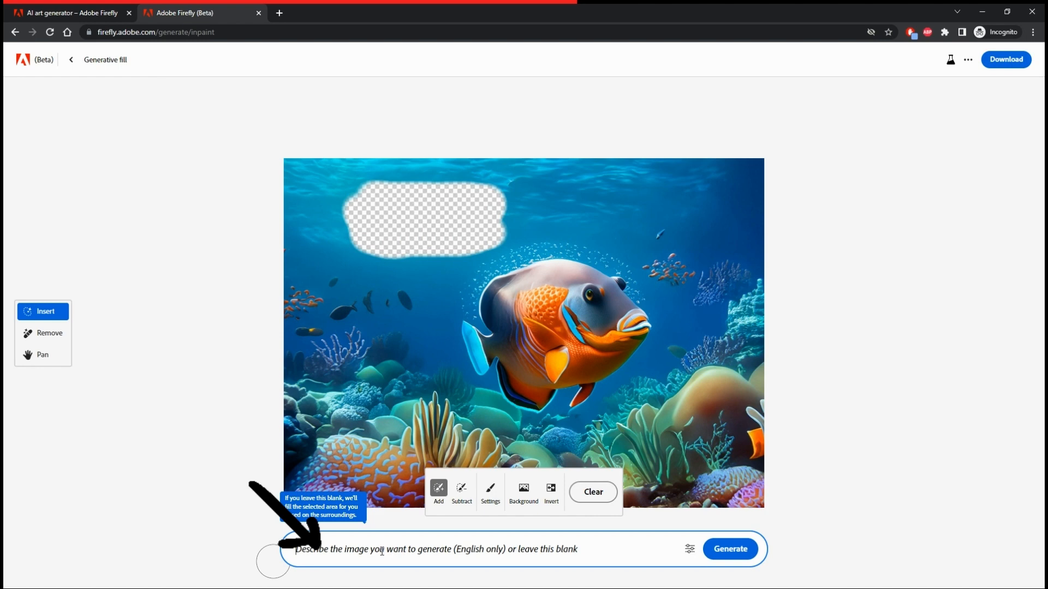
- Generate 'shark' in the erased patch, choose the first variation and keep it
{"action": "type", "text": "shar"}
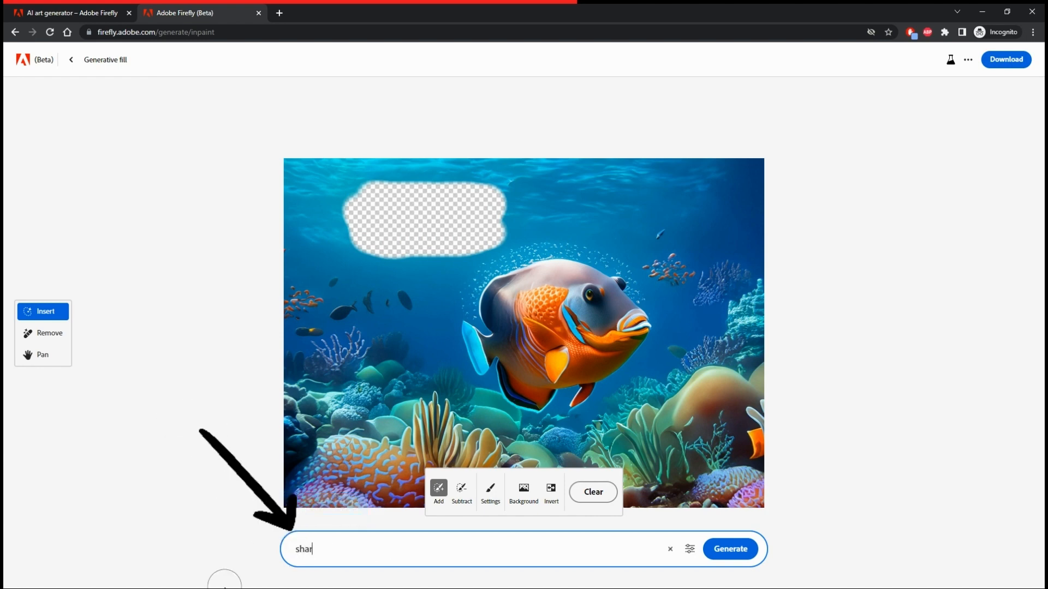
{"action": "left_click", "coordinate": [730, 549]}
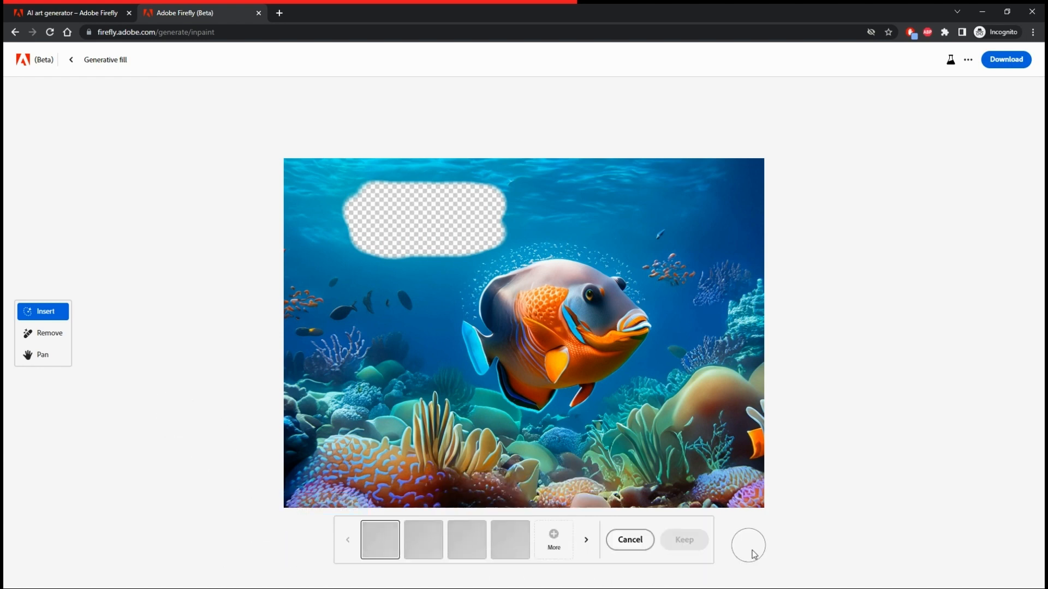
{"action": "mouse_move", "coordinate": [933, 397]}
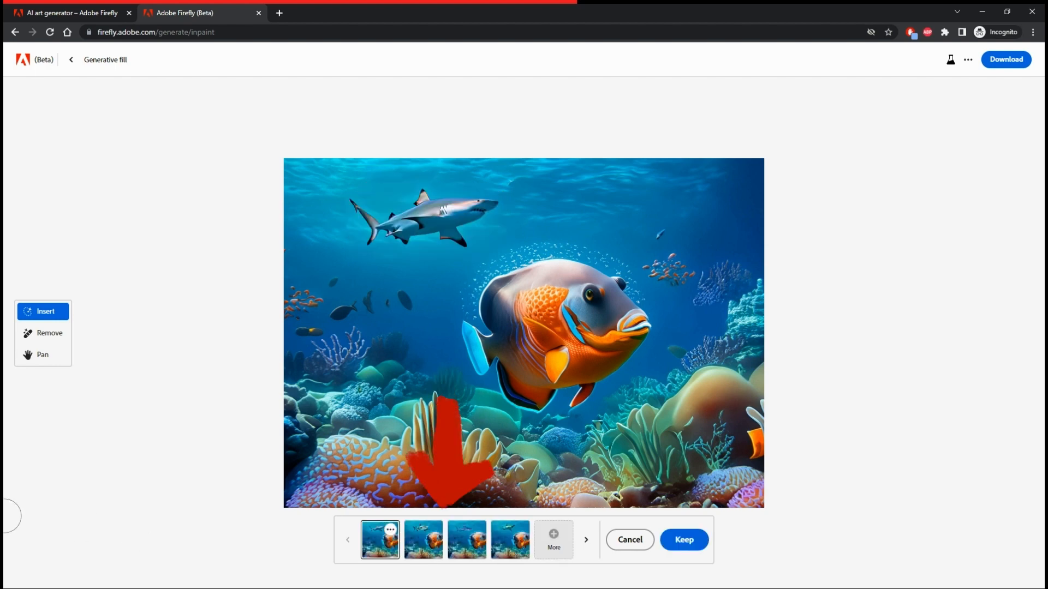
{"action": "left_click", "coordinate": [509, 540]}
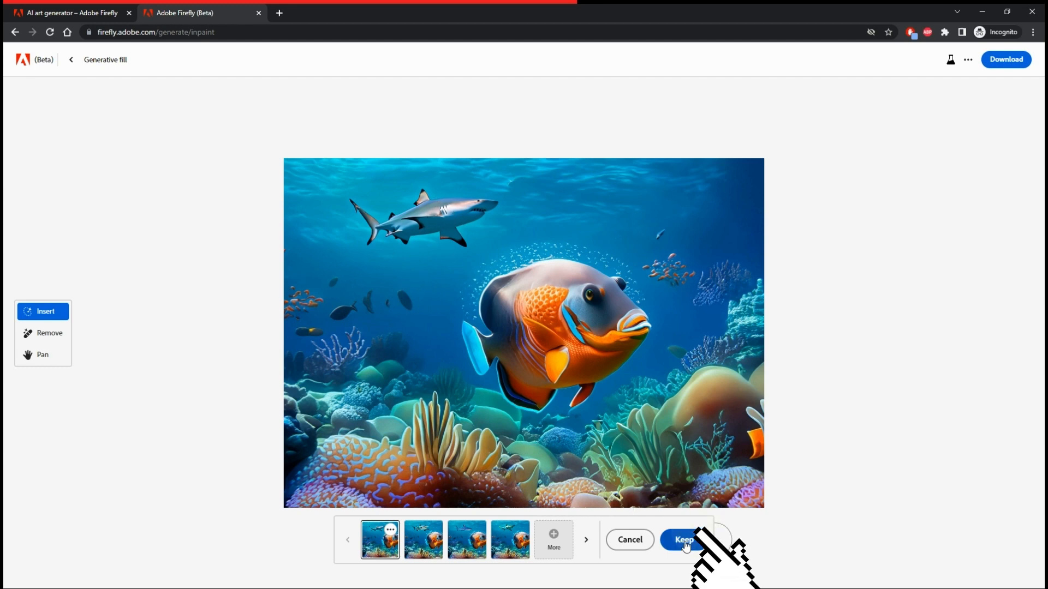
{"action": "left_click", "coordinate": [684, 540]}
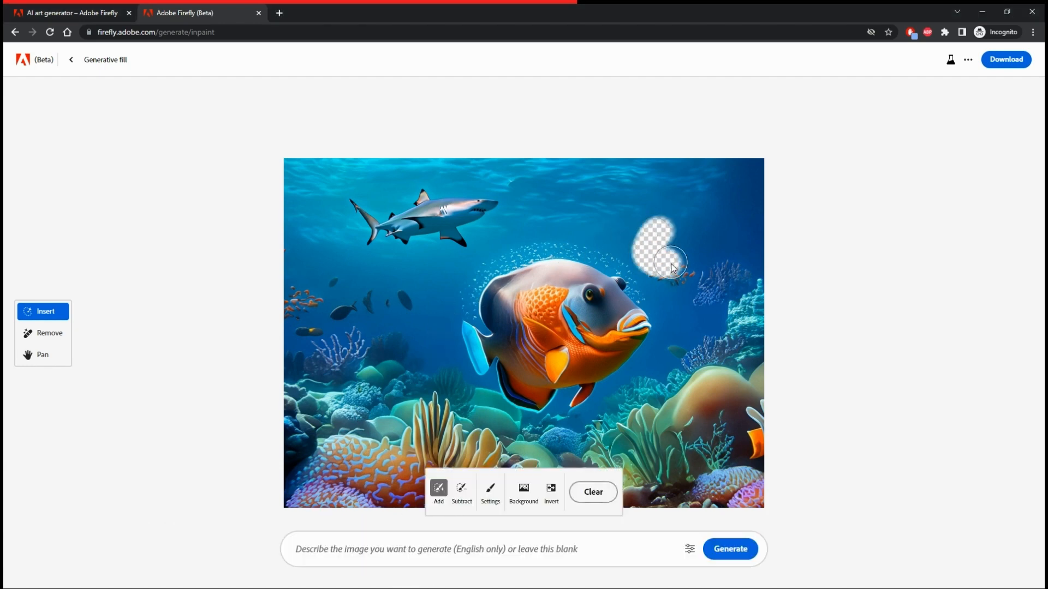
- Brush away water right of the fish, then subtract the patch's edge near the fish
{"action": "left_click_drag", "start_coordinate": [661, 261], "coordinate": [681, 240]}
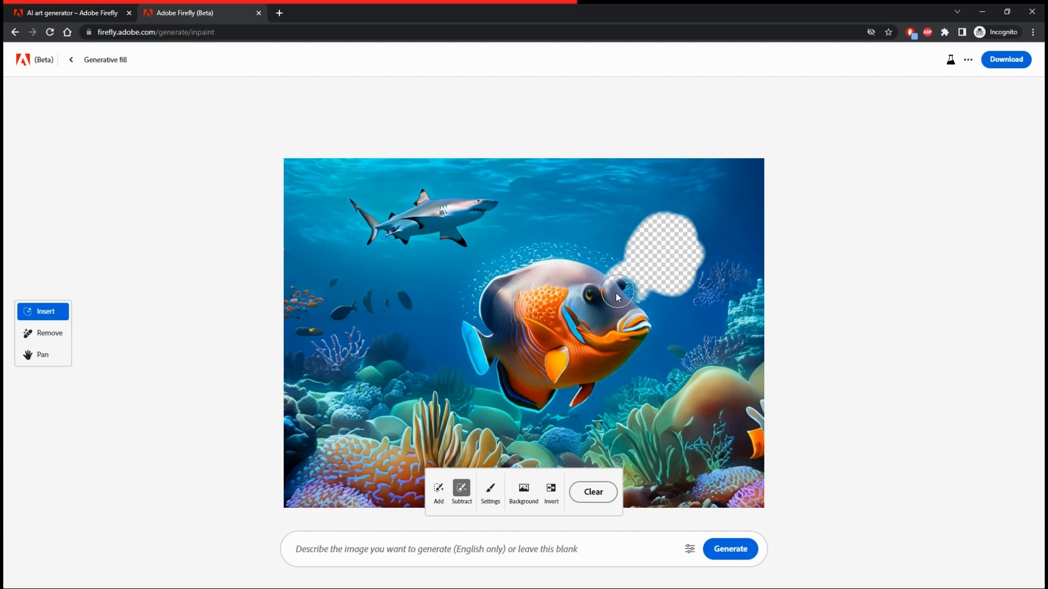
{"action": "left_click_drag", "start_coordinate": [618, 297], "coordinate": [631, 272]}
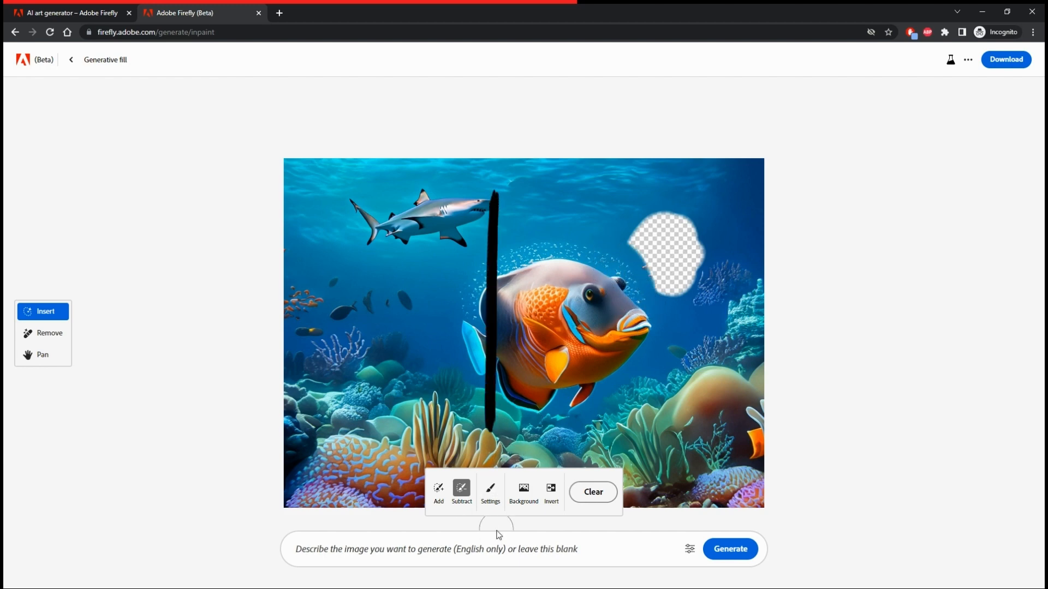
- Use the Background option to erase everything except the shark and fish
{"action": "left_click", "coordinate": [490, 493]}
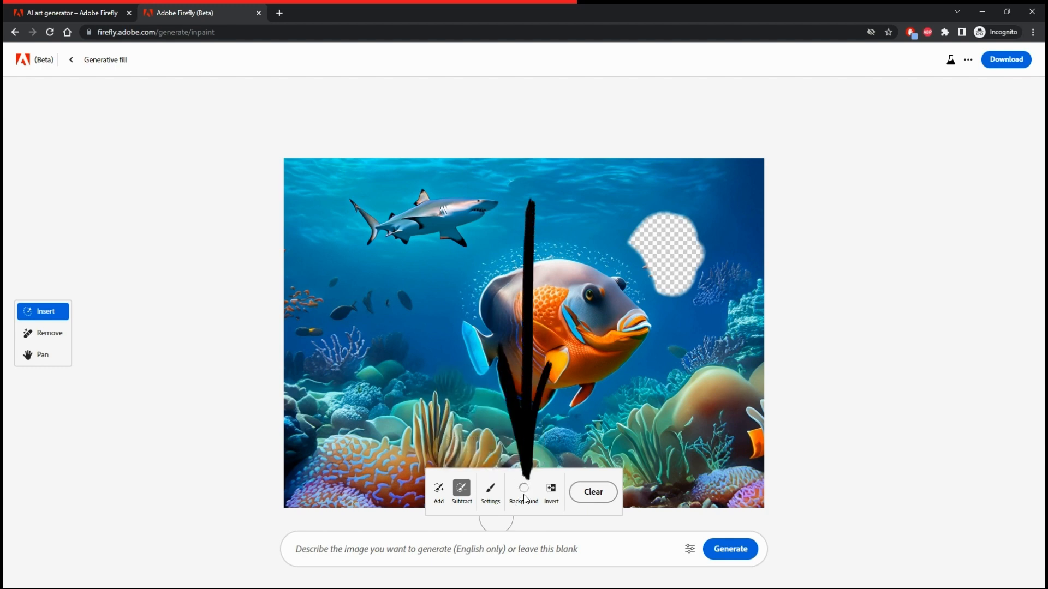
{"action": "left_click", "coordinate": [523, 490]}
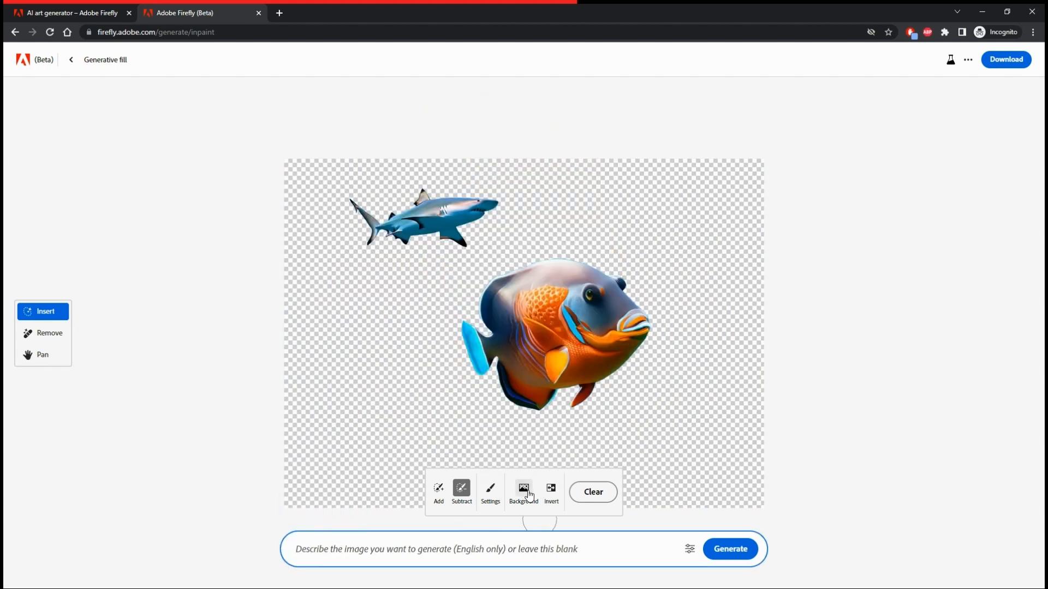
- Invert the erased area onto the shark and fish, then clear the mask entirely
{"action": "left_click", "coordinate": [523, 492]}
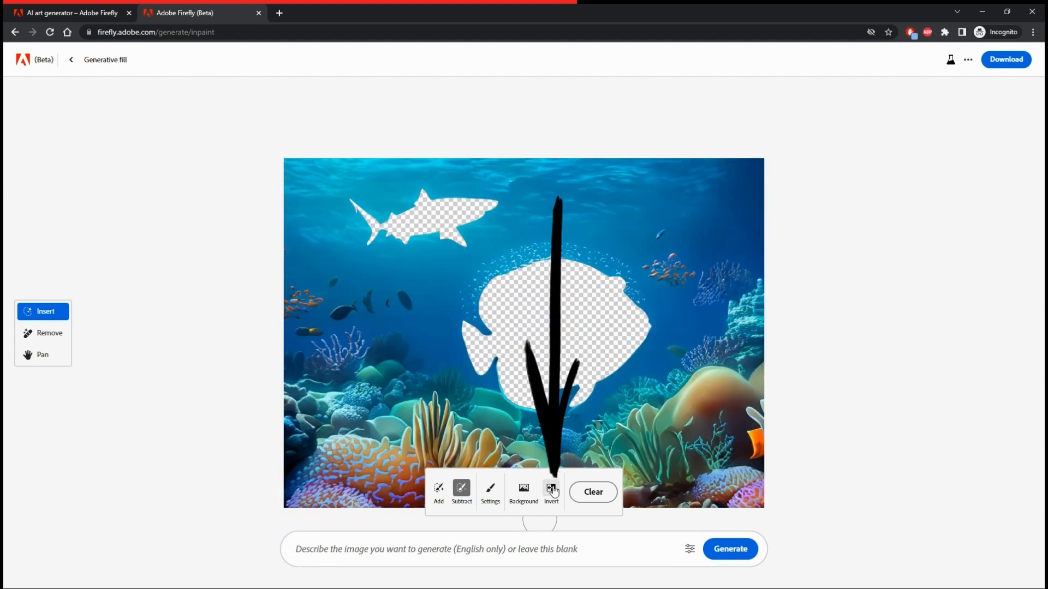
{"action": "left_click", "coordinate": [551, 492]}
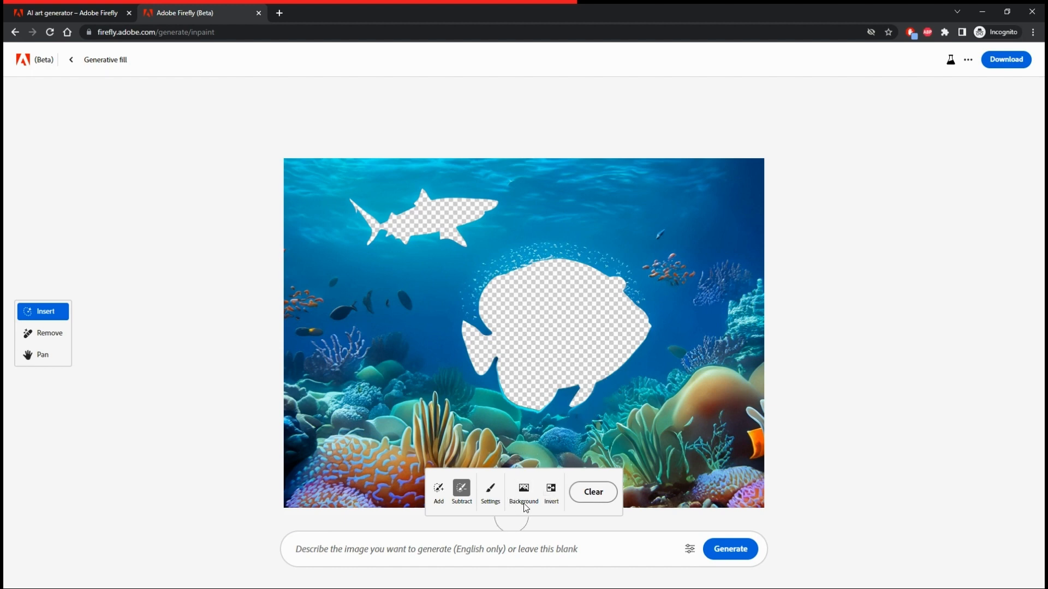
{"action": "mouse_move", "coordinate": [548, 506]}
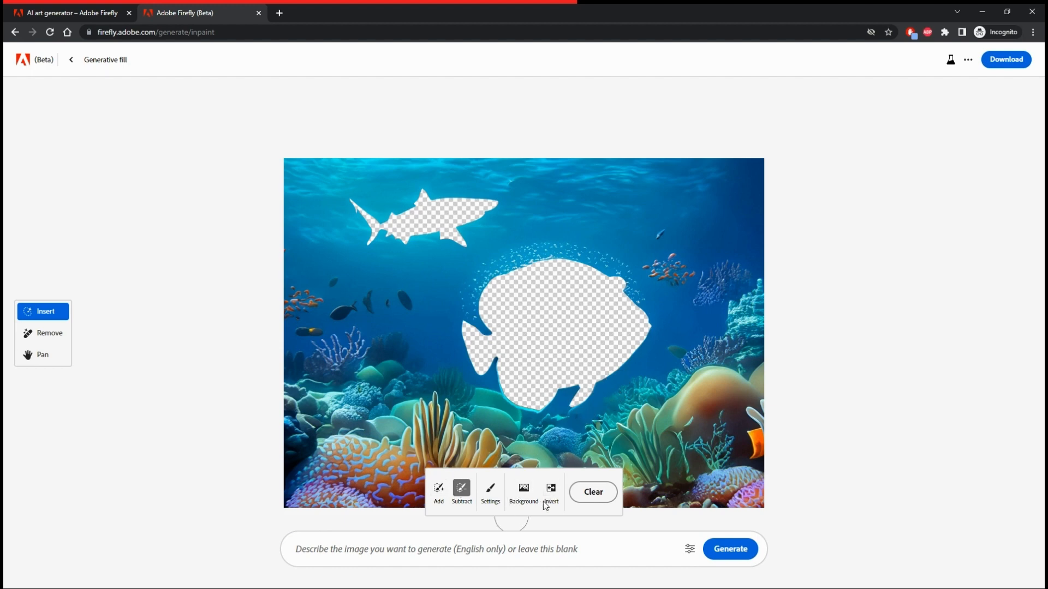
{"action": "left_click", "coordinate": [730, 548]}
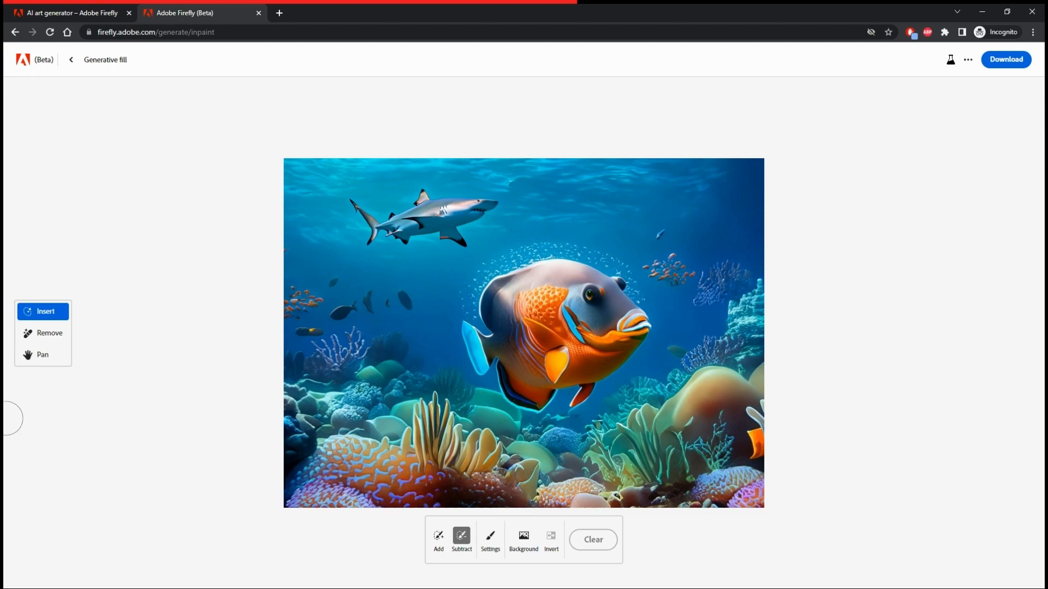